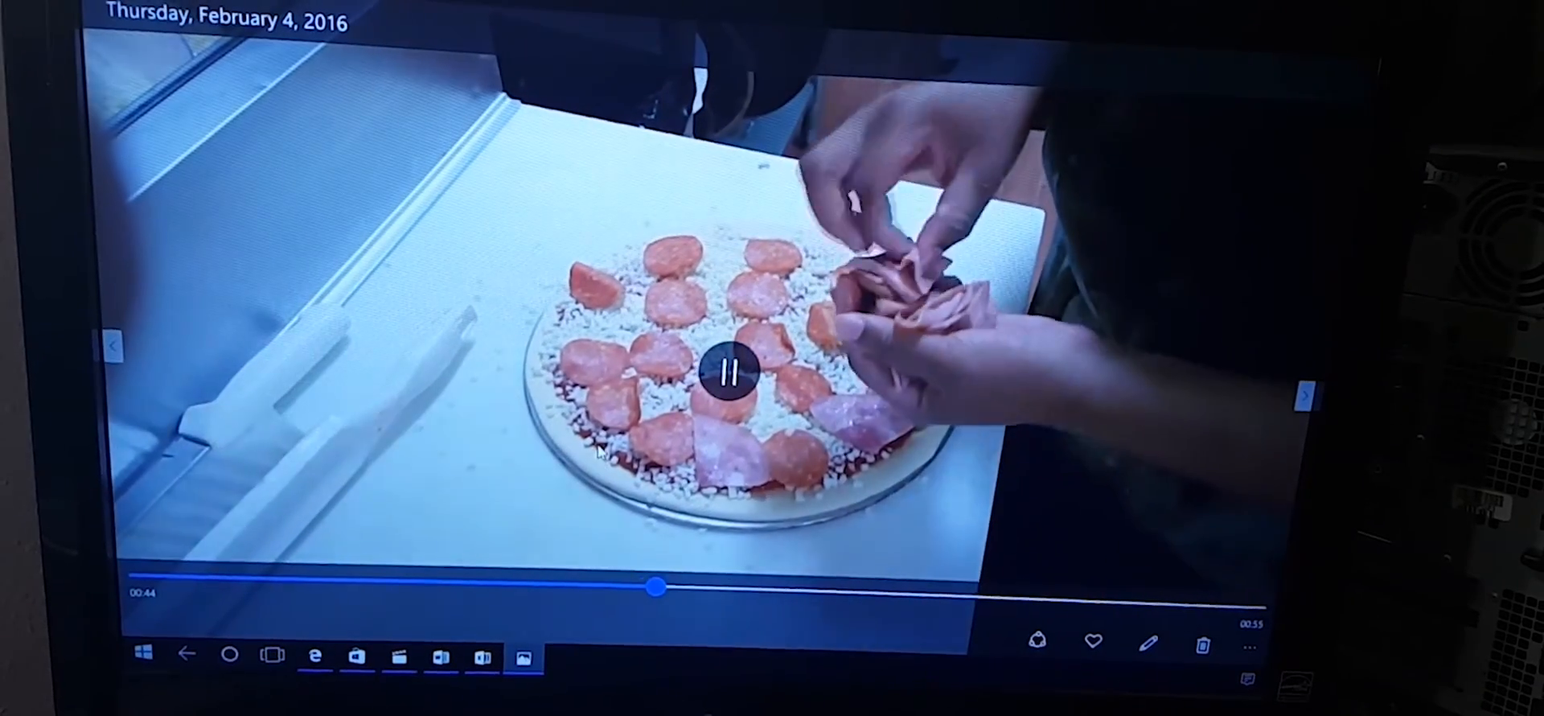
# Pause the pizza video at 0:46 while the pepperoni is being placed
pyautogui.click(722, 371)
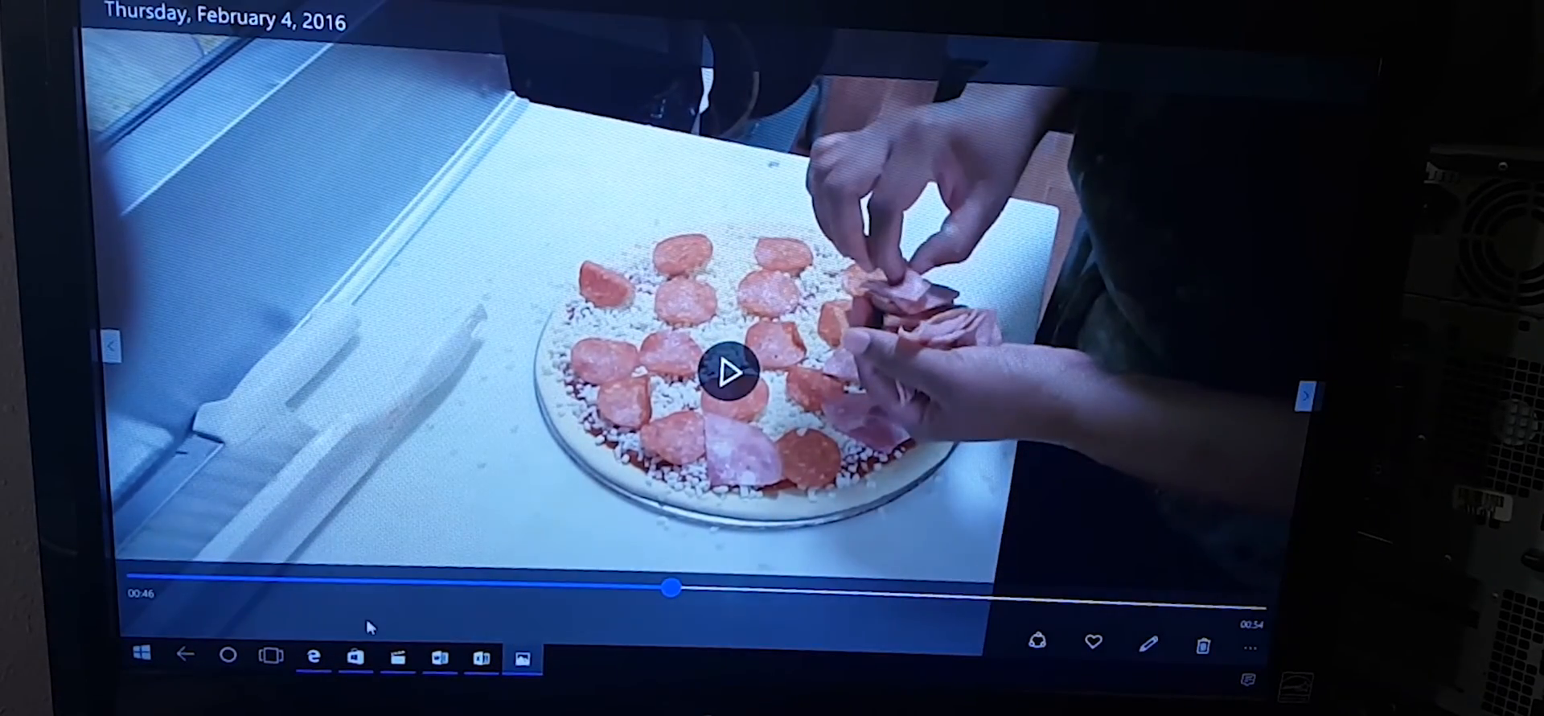